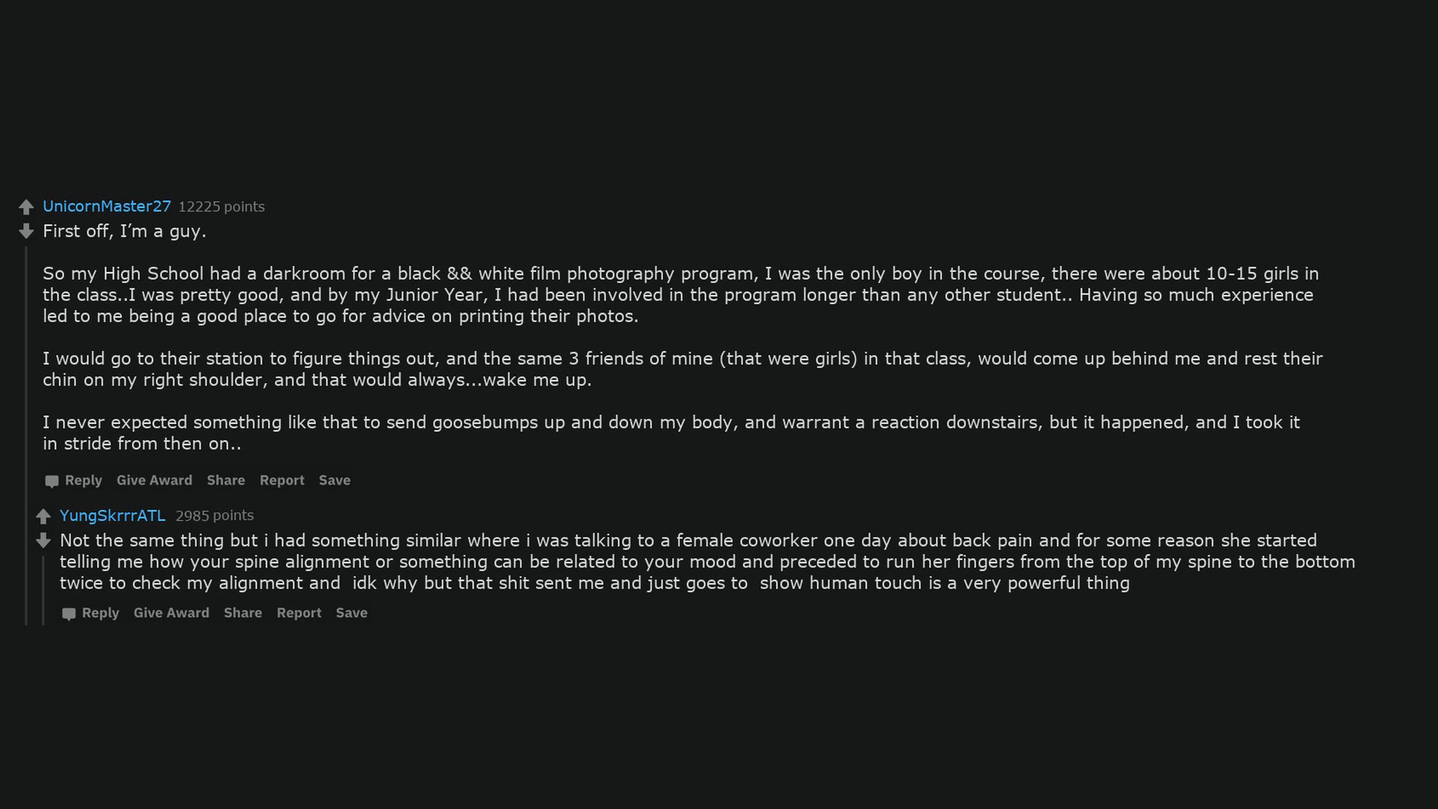
{"action": "scroll", "scroll_direction": "down", "scroll_amount": 3}
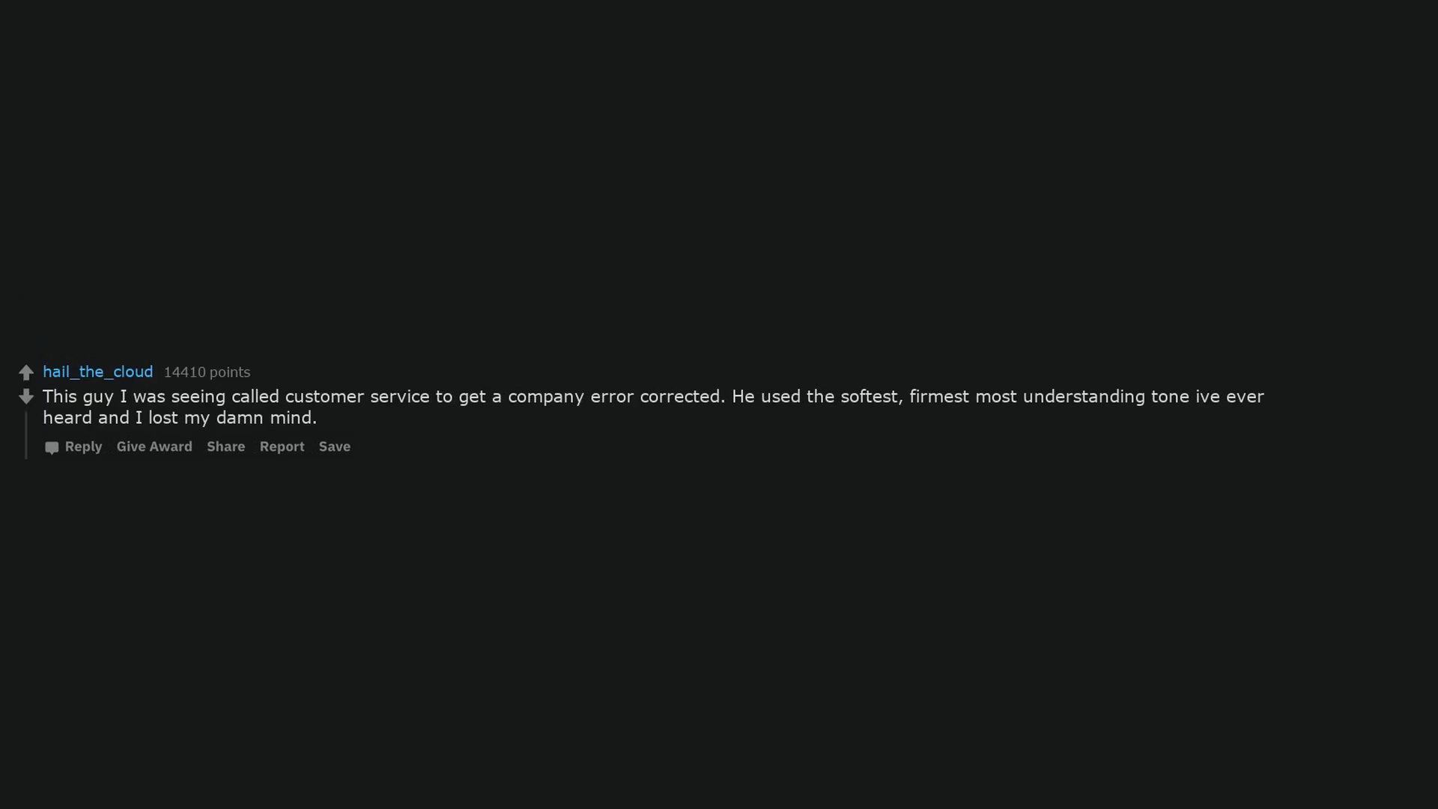
{"action": "scroll", "scroll_direction": "down", "scroll_amount": 3}
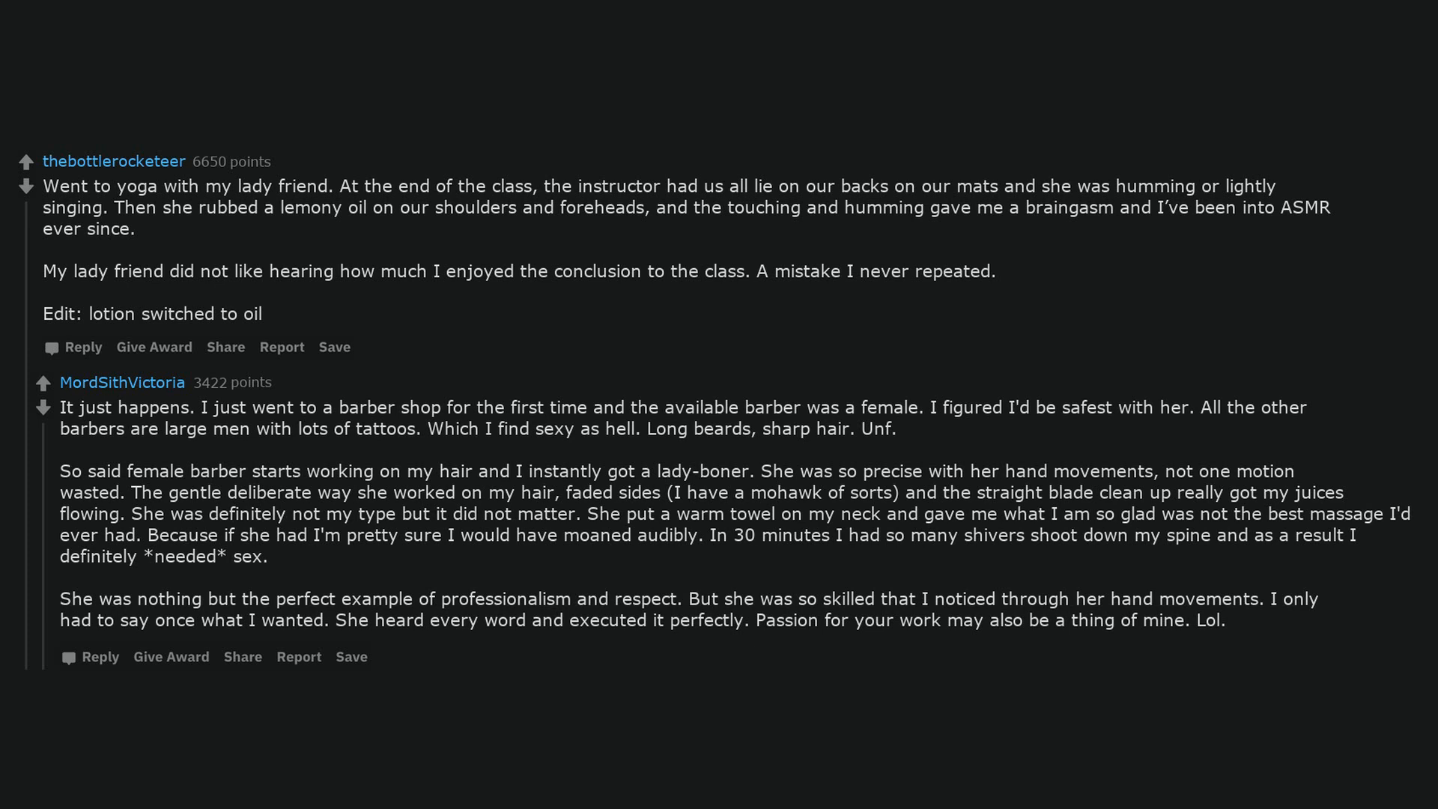
{"action": "scroll", "scroll_direction": "down", "scroll_amount": 3}
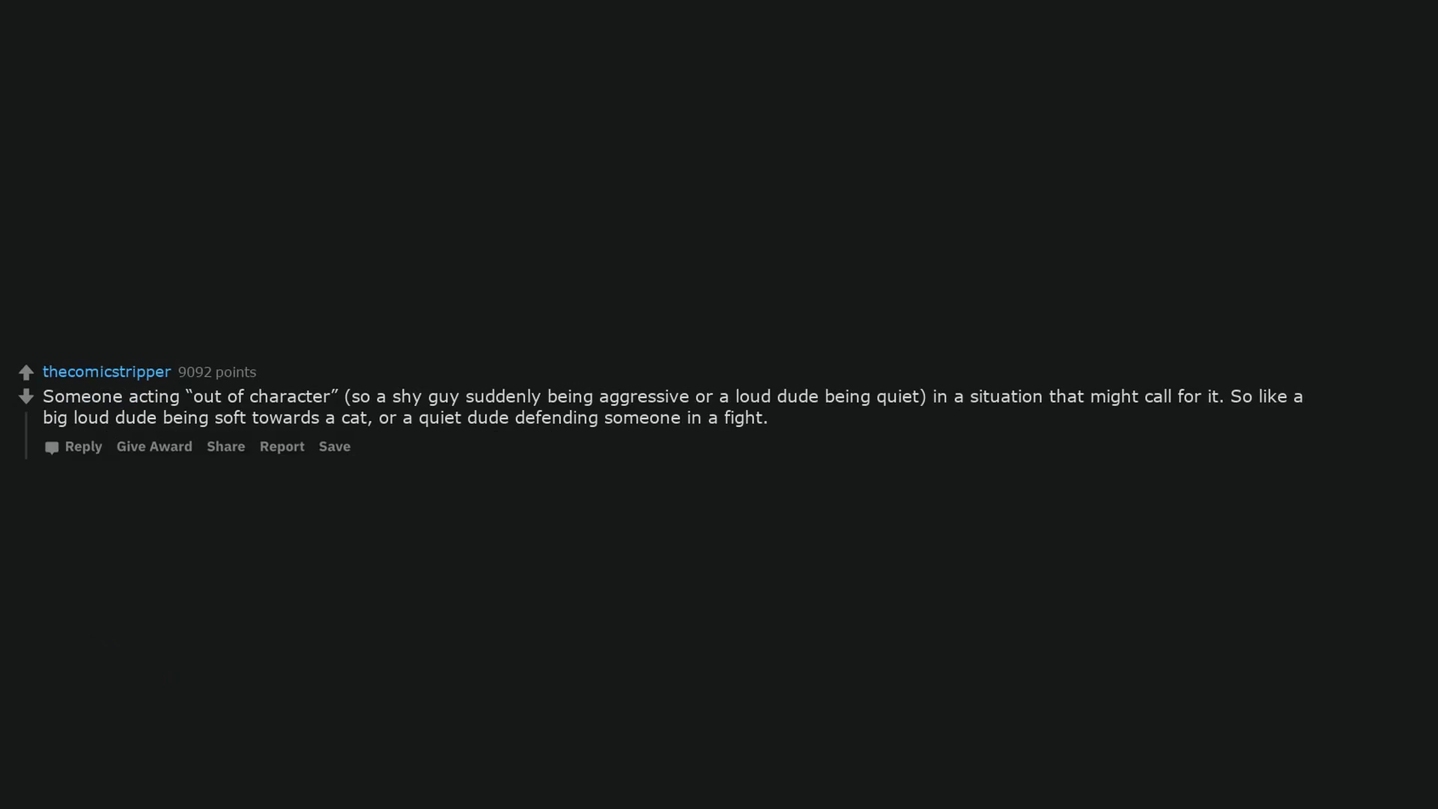
{"action": "scroll", "scroll_direction": "down", "scroll_amount": 3}
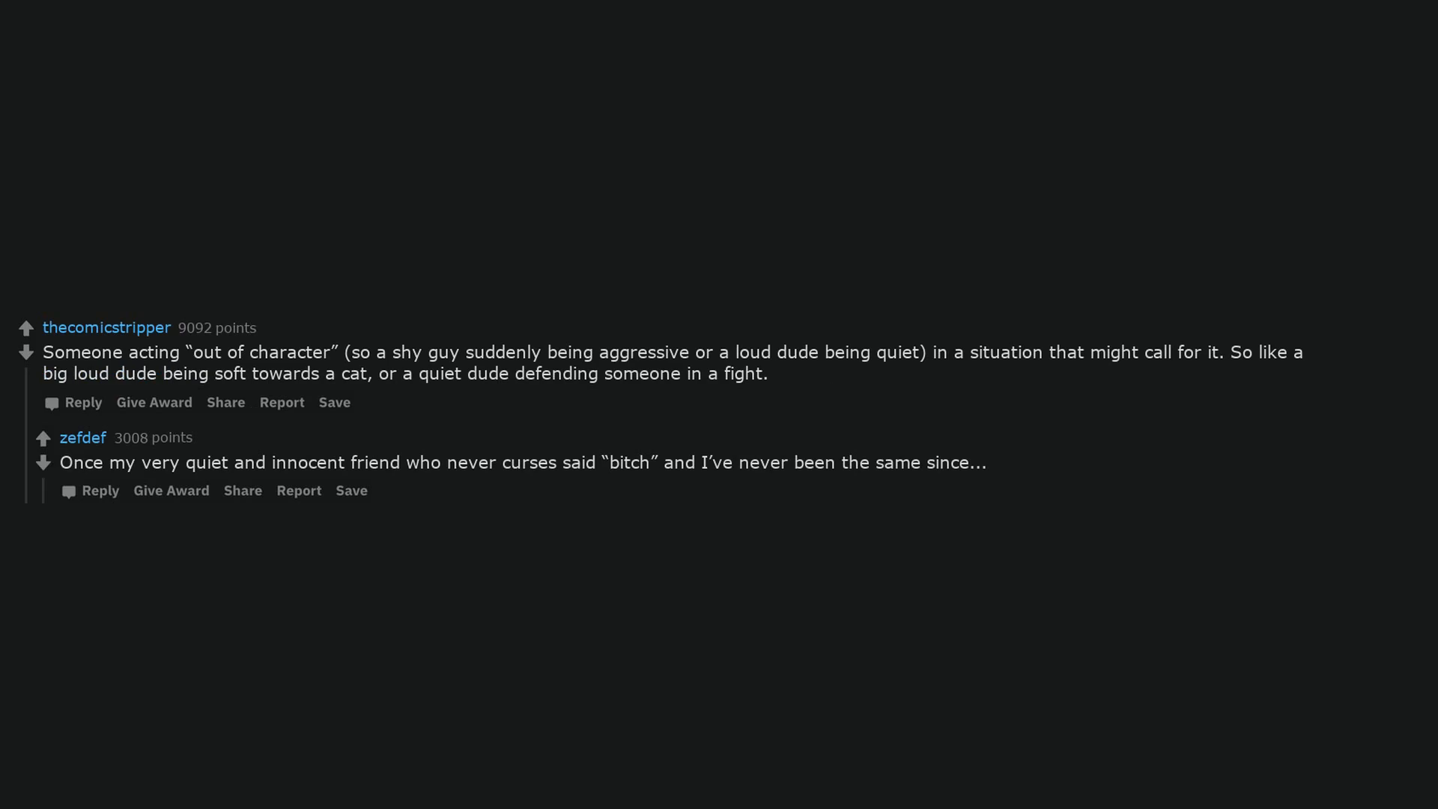